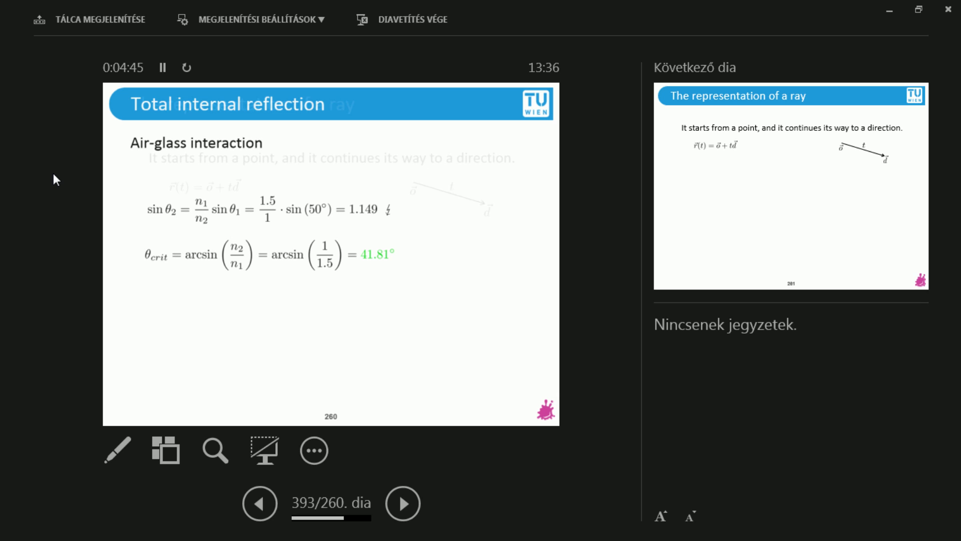
Advance past total internal reflection to 'The representation of a ray' with r(t) = o + td.
click(403, 503)
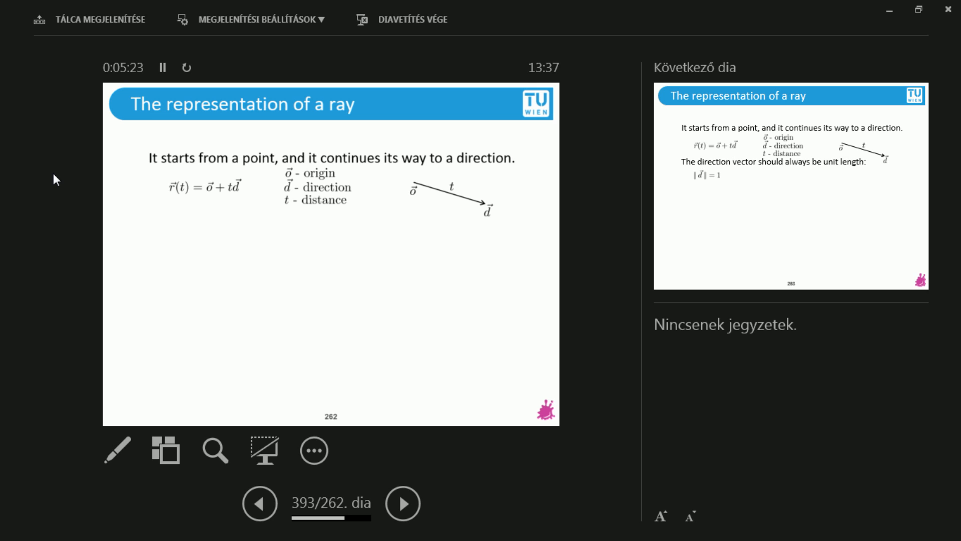
Reveal the unit-length direction rule and the remark that implicit equations look like f(x,y) = 0.
click(403, 503)
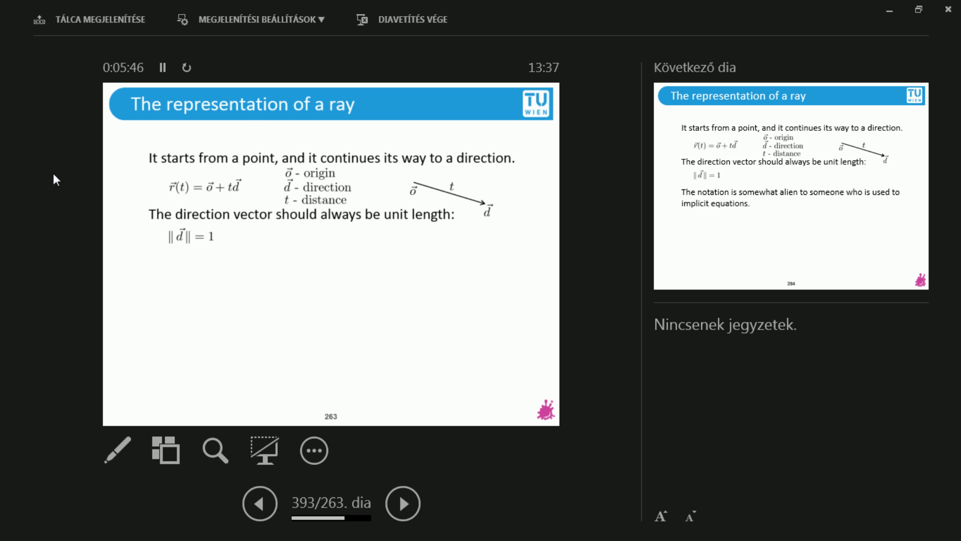
click(402, 503)
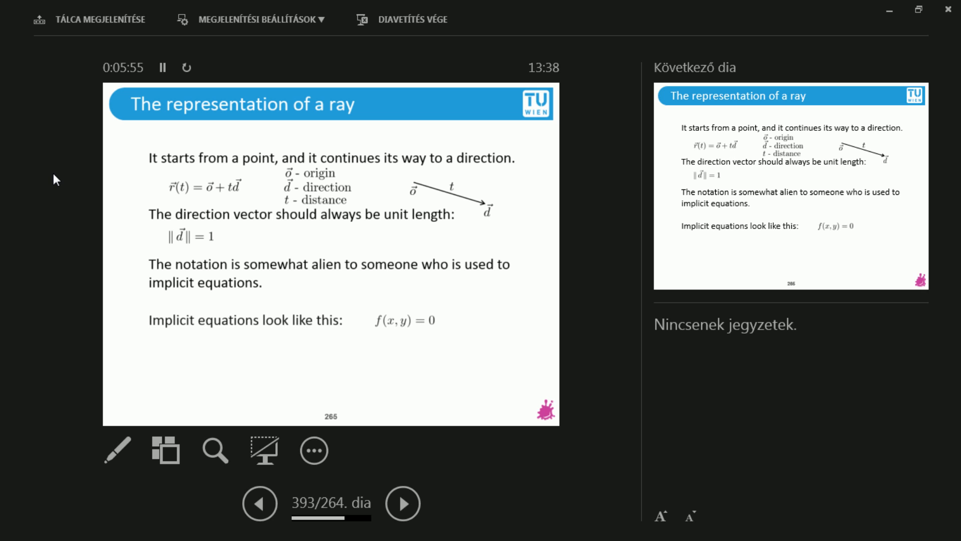
Reveal the implicit circle equation, the parametric equation form, and the vector form r = r(t).
click(403, 503)
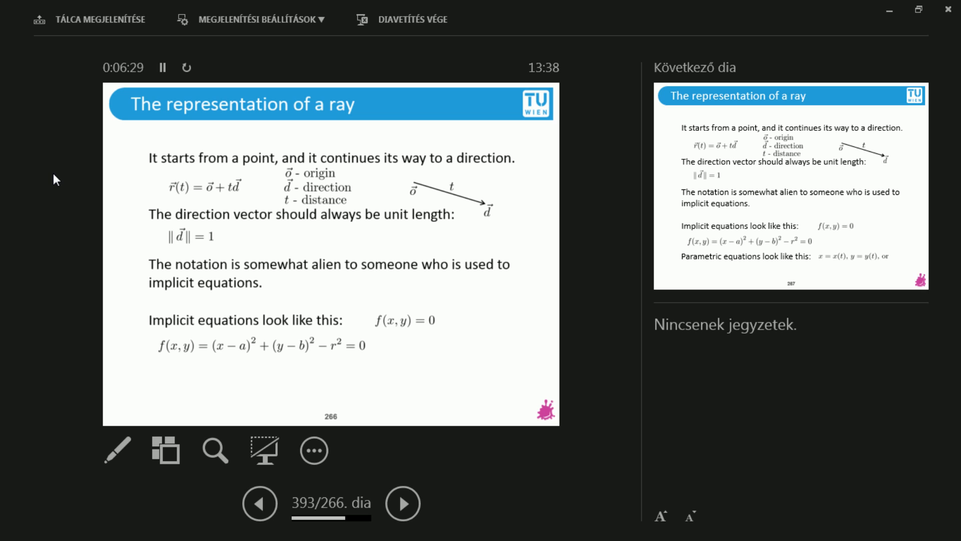
click(402, 503)
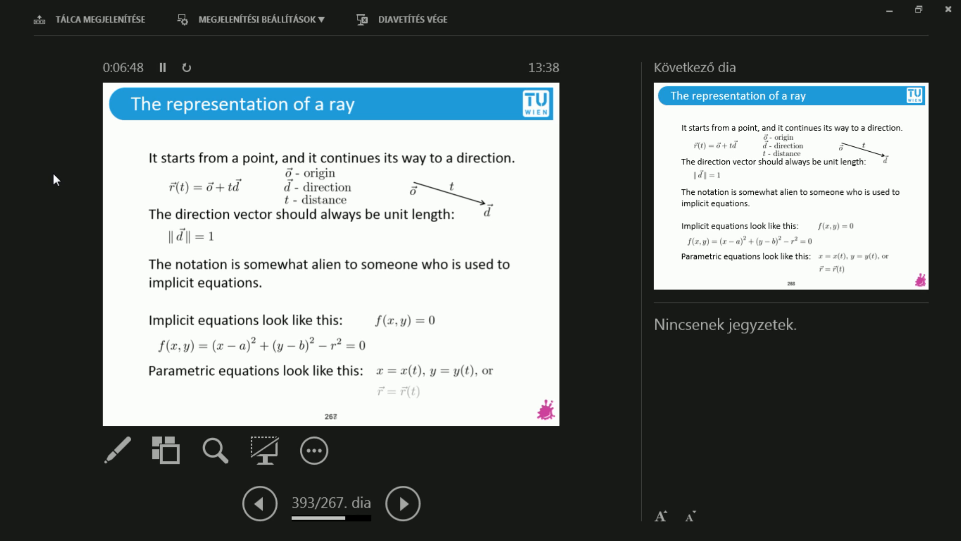
click(402, 503)
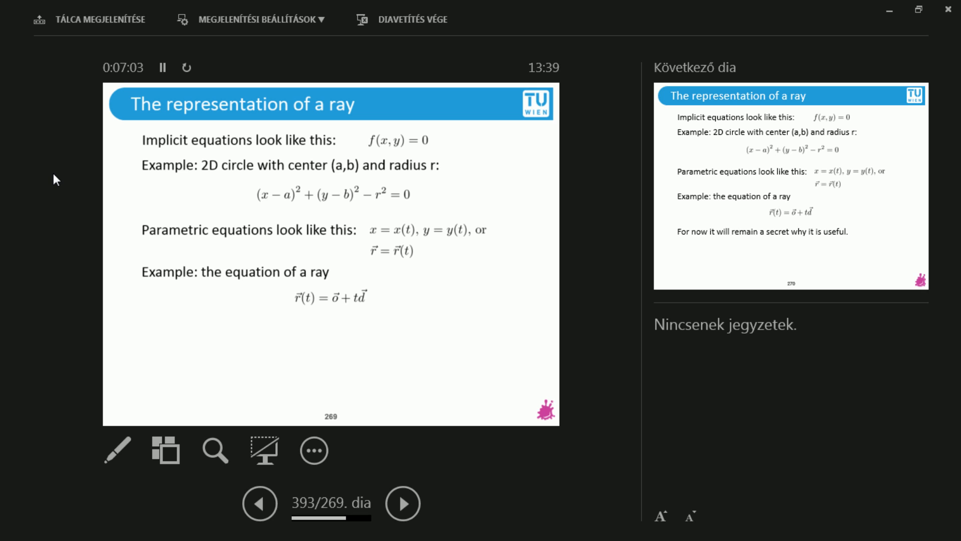
Finish the ray slide's closing lines and reach 'Ray-sphere intersection' with the two-hitpoint diagram.
click(403, 503)
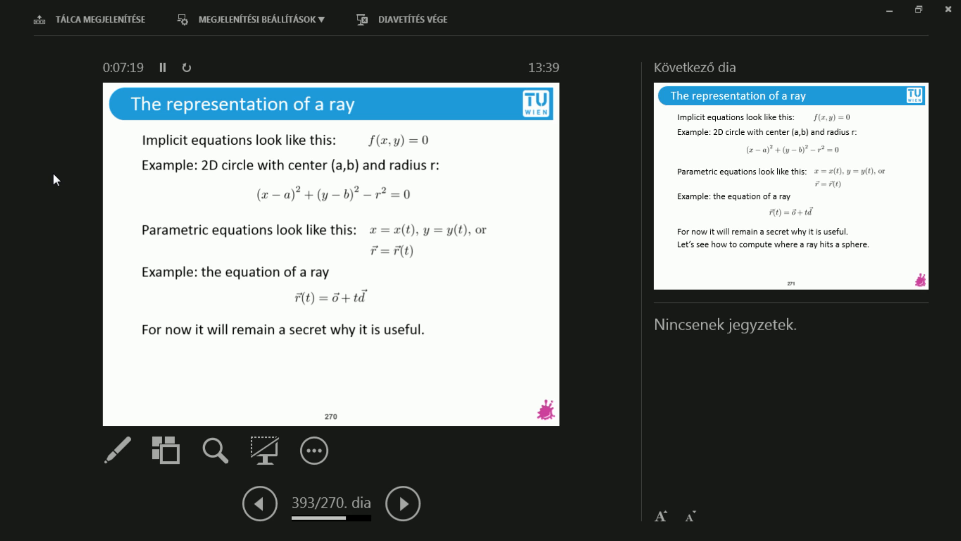
click(403, 503)
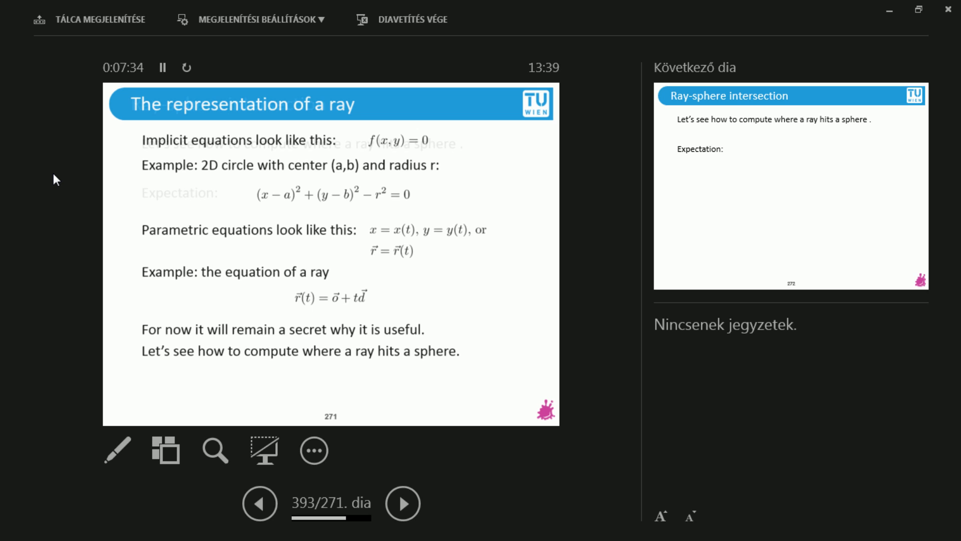
click(403, 502)
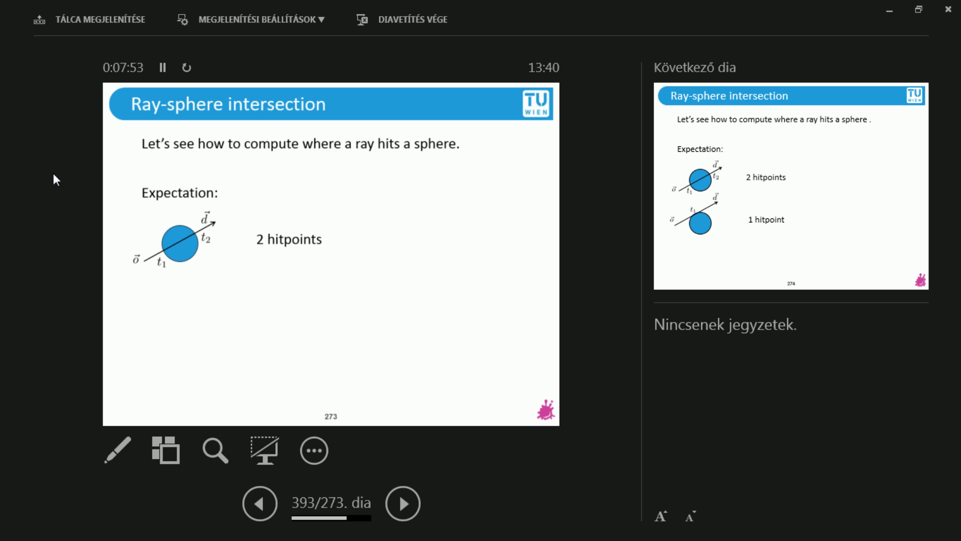
Reveal the one-hitpoint and no-hit cases leading into the sphere equation (p − c)·(p − c) = r².
click(402, 502)
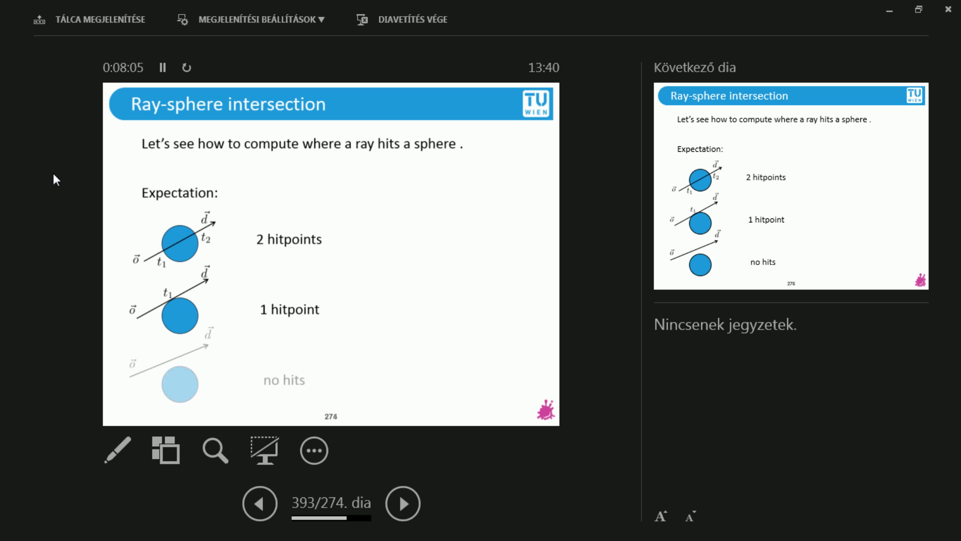
click(402, 503)
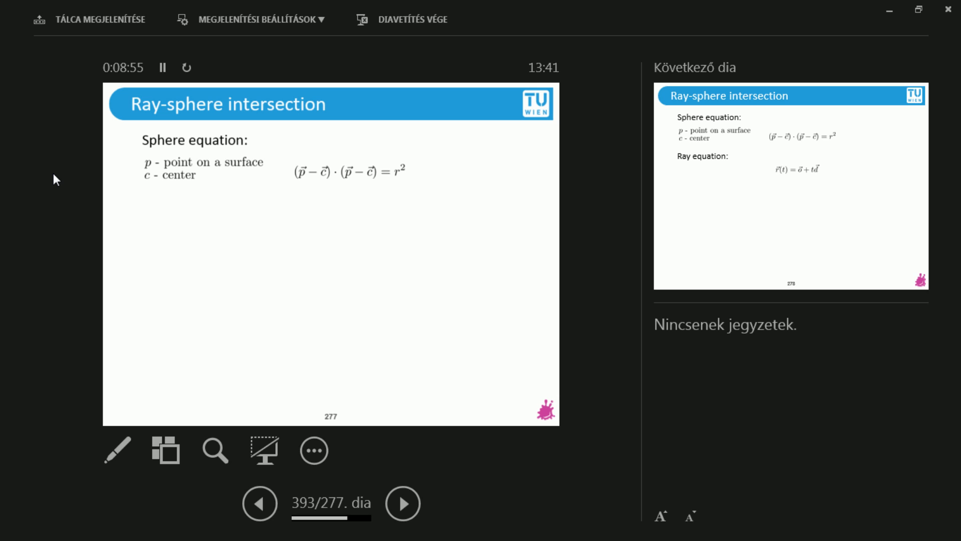
Reveal the ray equation, its substitution into the sphere equation, and the expanded form in t.
click(402, 502)
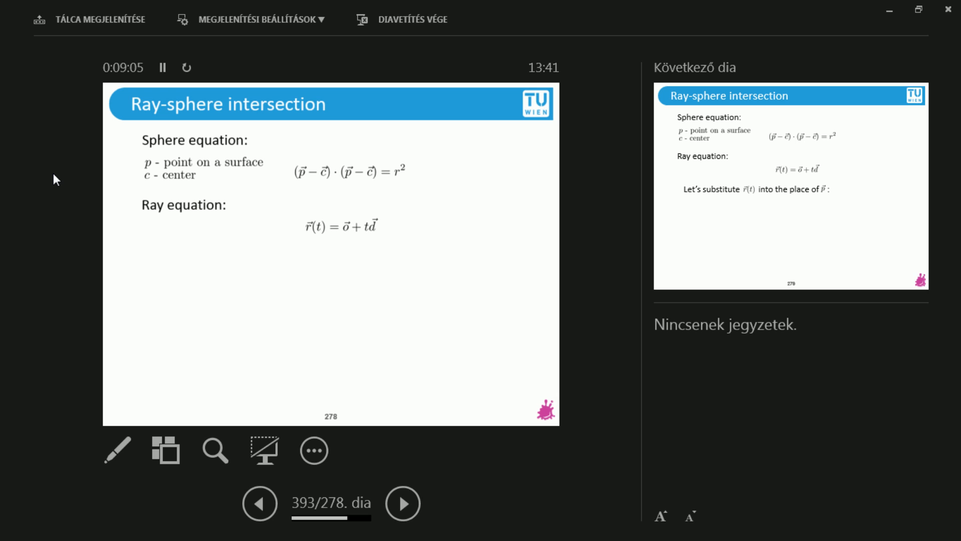
click(402, 502)
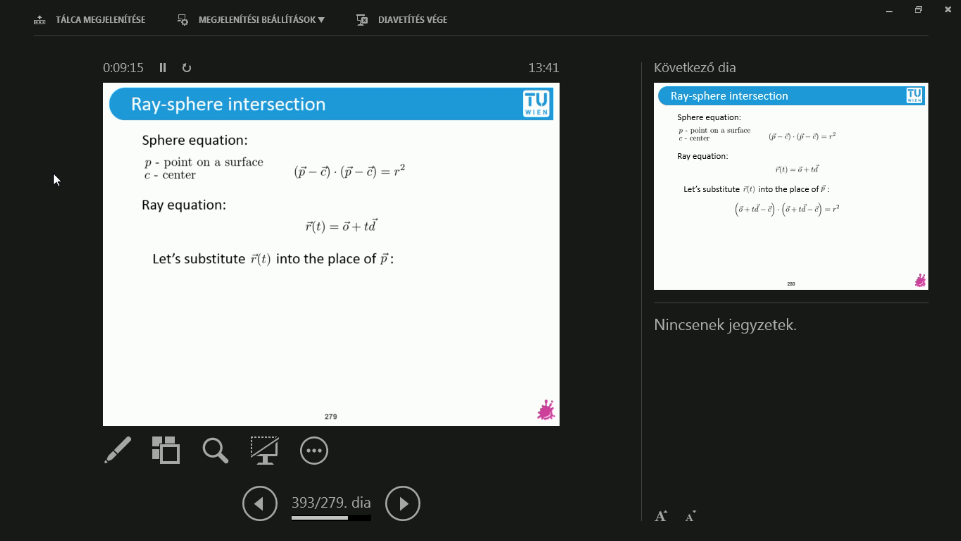
click(403, 503)
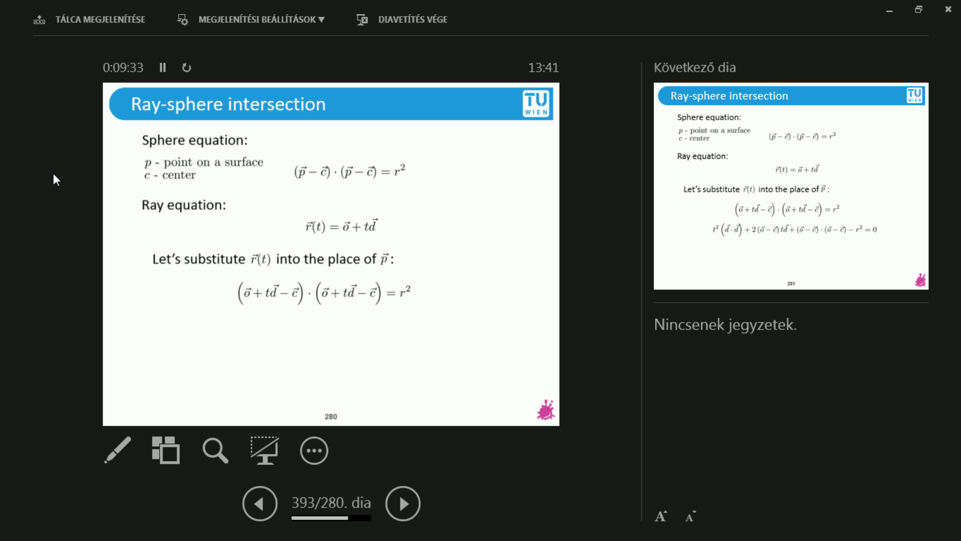
click(403, 503)
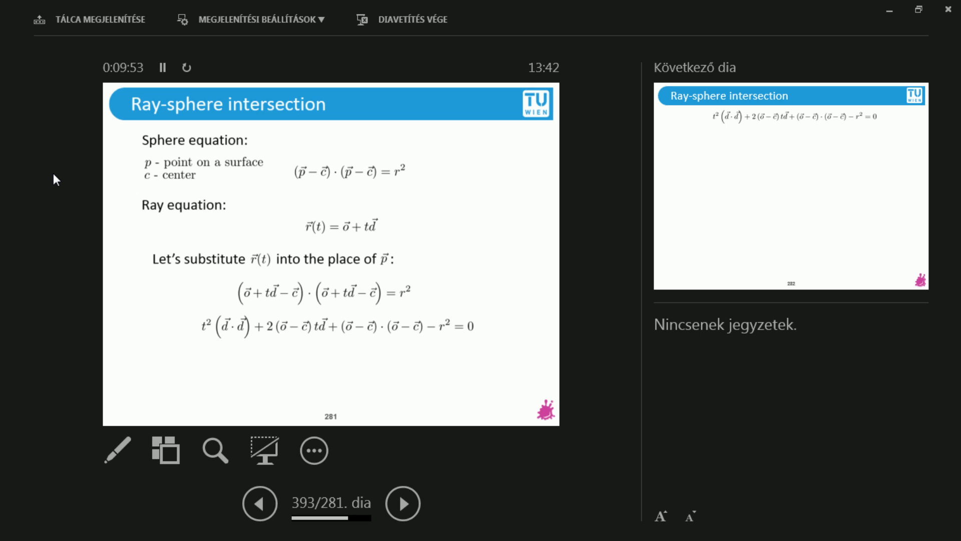
Frame the expanded equation as a quadratic At² + Bt + C = 0 and reveal coefficients A, B and C.
click(403, 503)
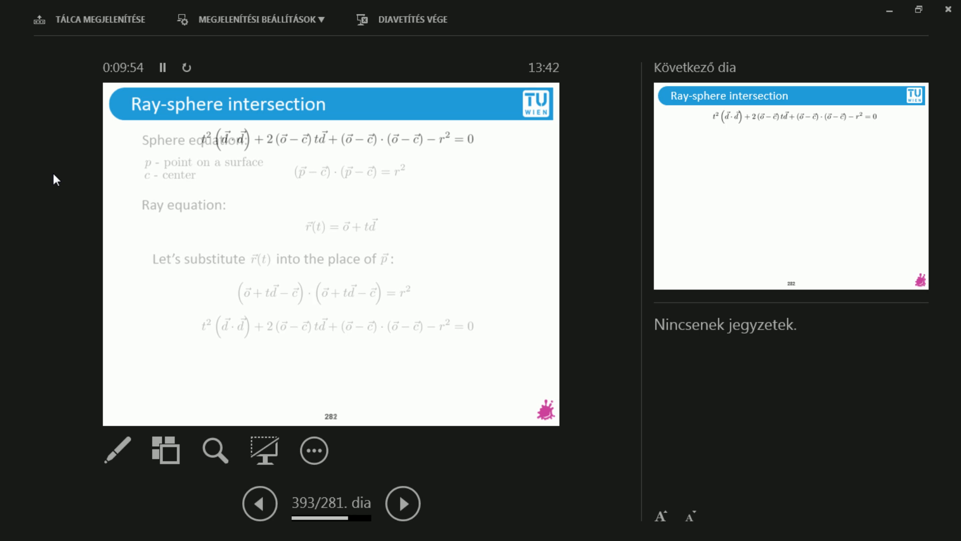
click(402, 502)
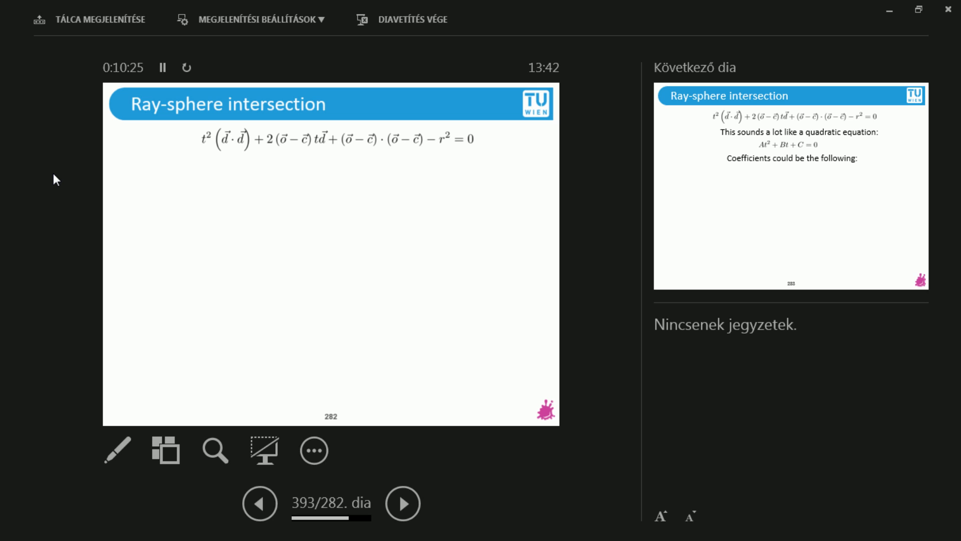
click(402, 503)
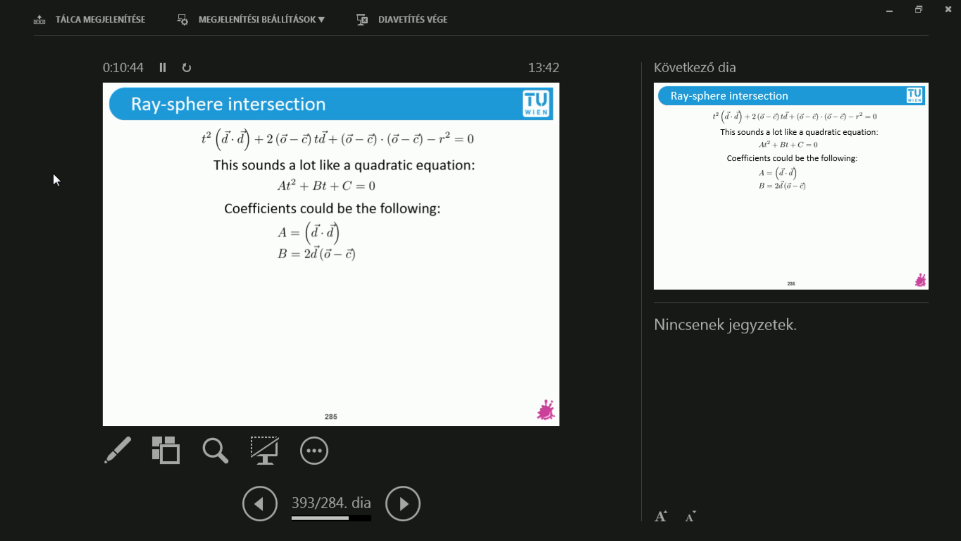
click(402, 503)
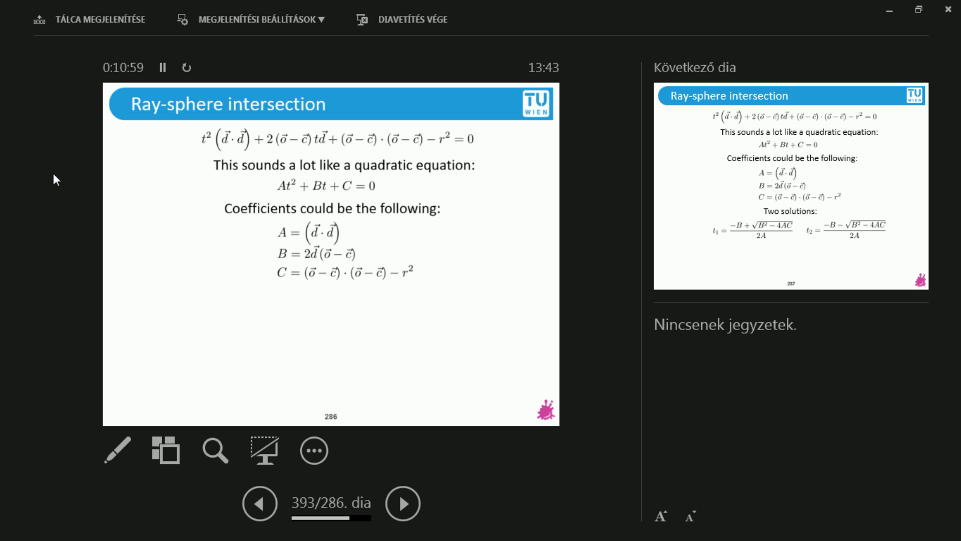
Reveal the quadratic-formula solutions t1, t2 and the two-solution condition B² − 4AC > 0.
click(402, 502)
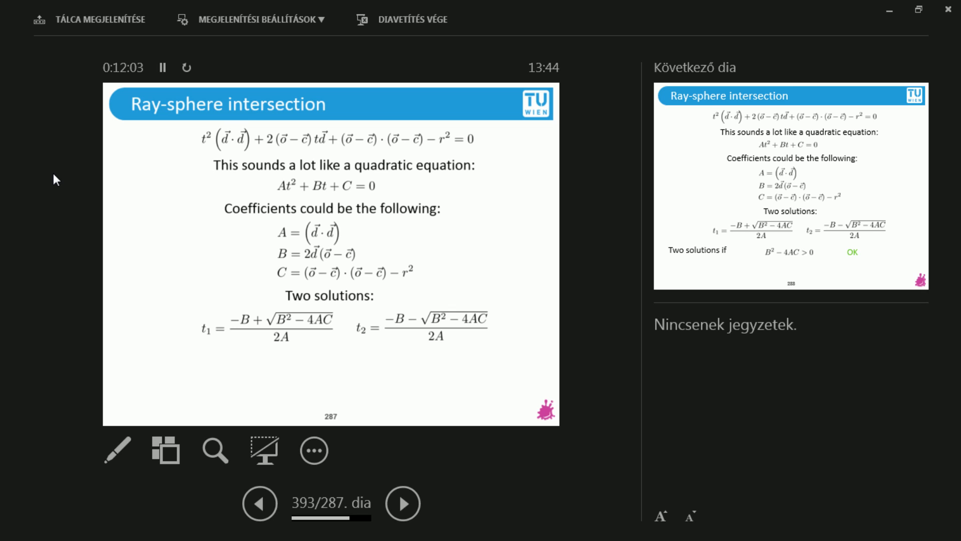
click(403, 502)
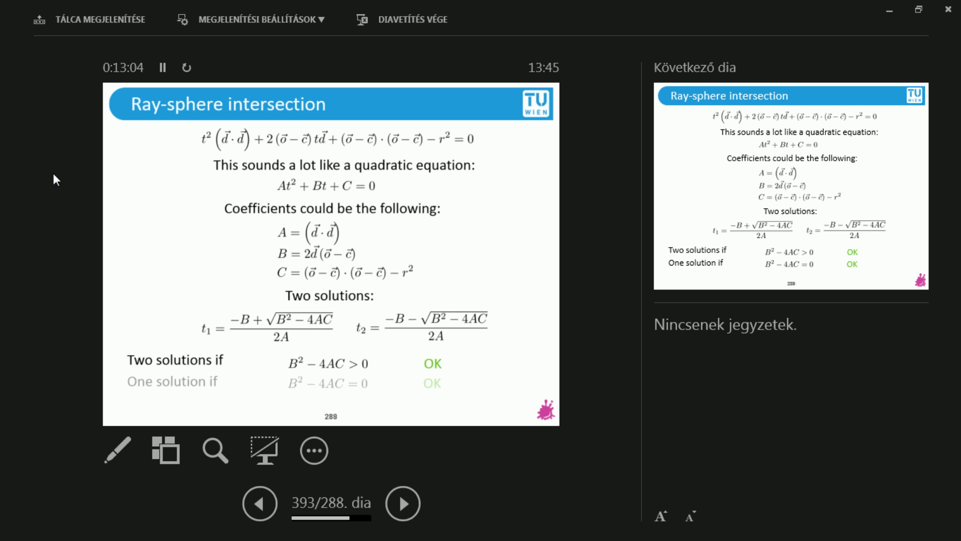
Reveal the B² − 4AC = 0 one-solution row and the B² − 4AC < 0 no-real-solution row.
click(402, 502)
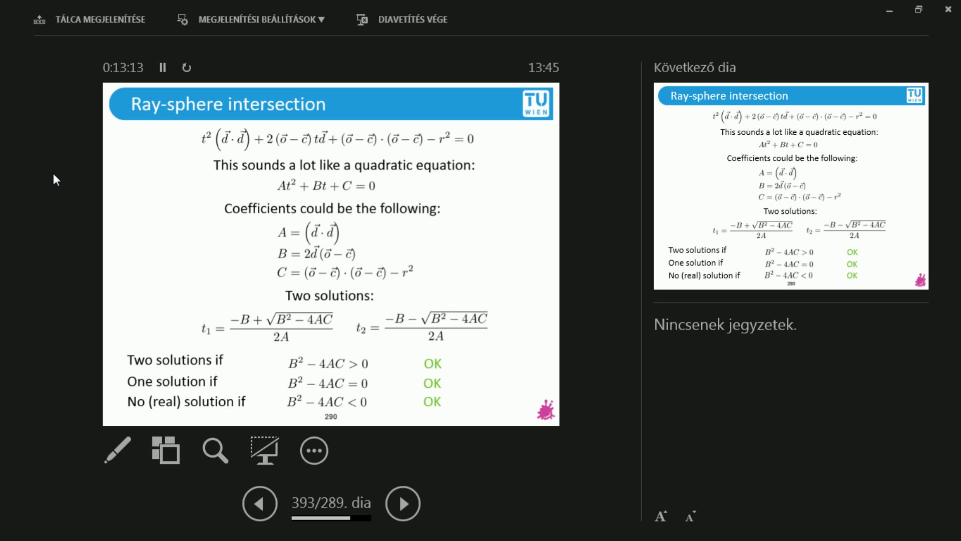
click(403, 502)
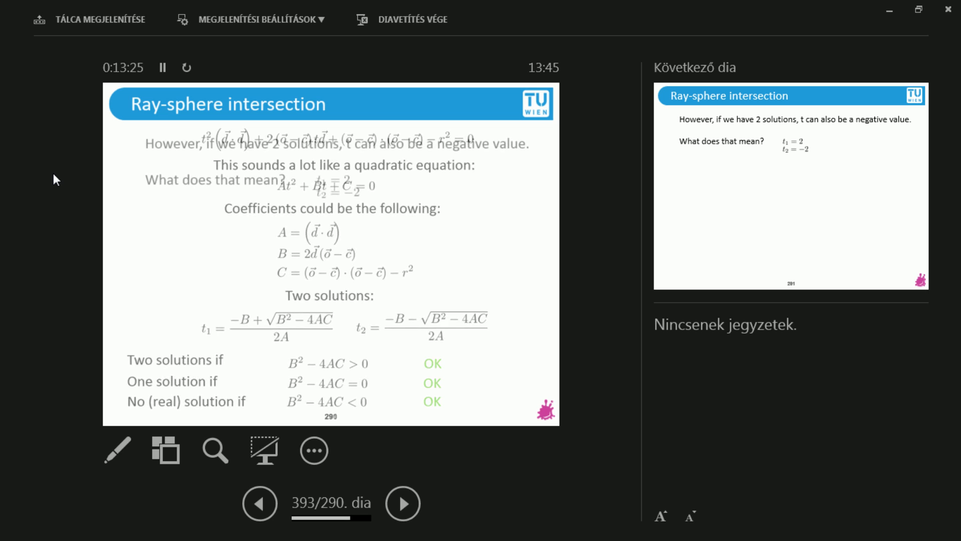
Advance to the negative-t slide with t1 = 2, t2 = −2 and reveal the sphere-and-ray diagram.
click(402, 502)
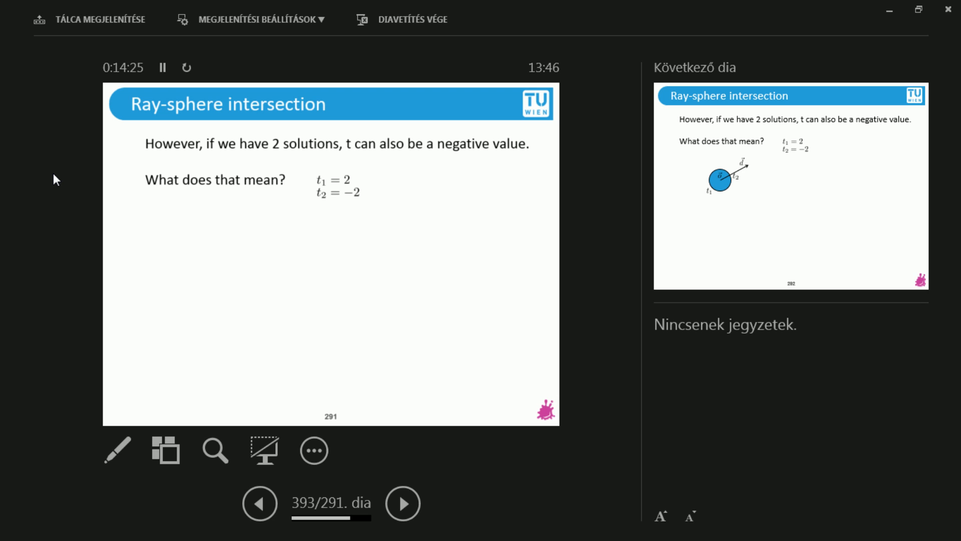
click(402, 503)
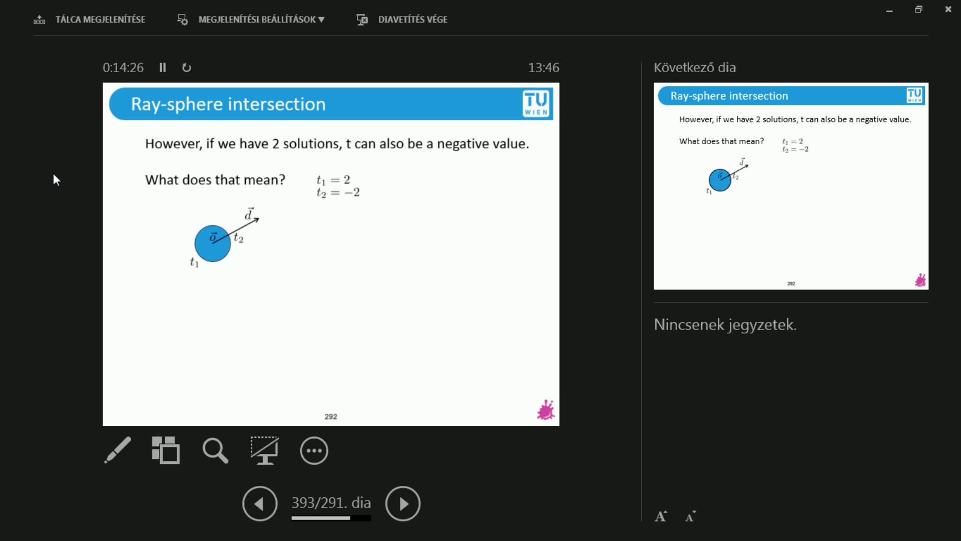